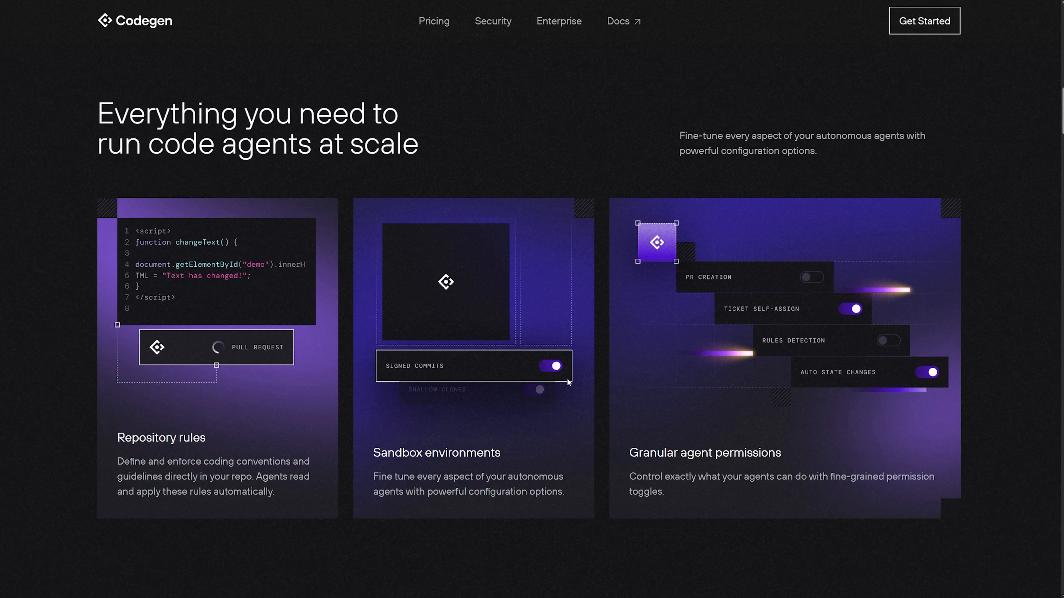
Choose DanielDemoVR/ecommerce-dashboard as the task repository and confirm Sonnet 4 as the model
scroll("down", 3)
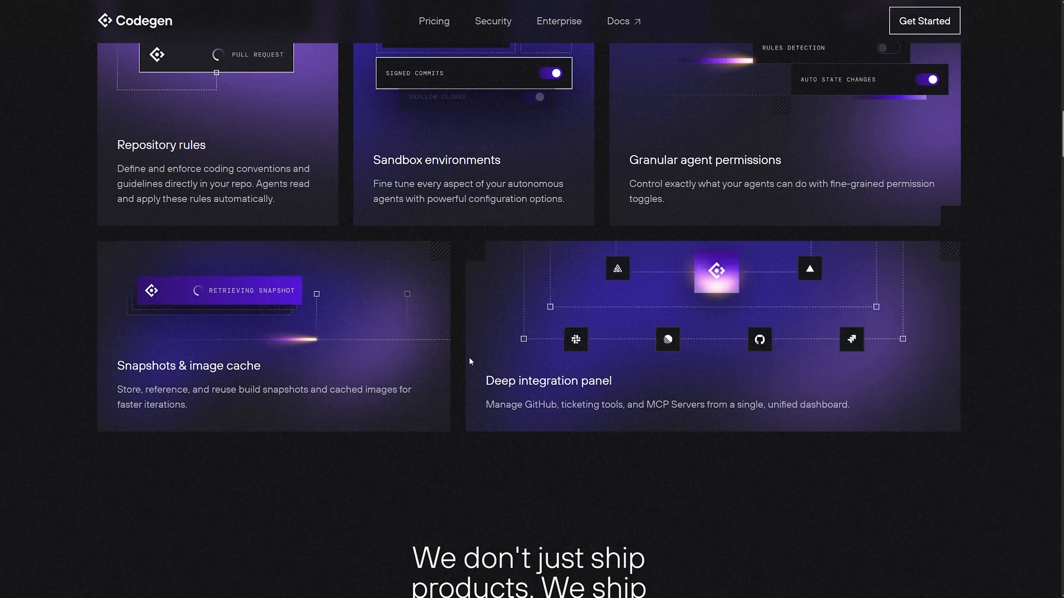
scroll("up", 3)
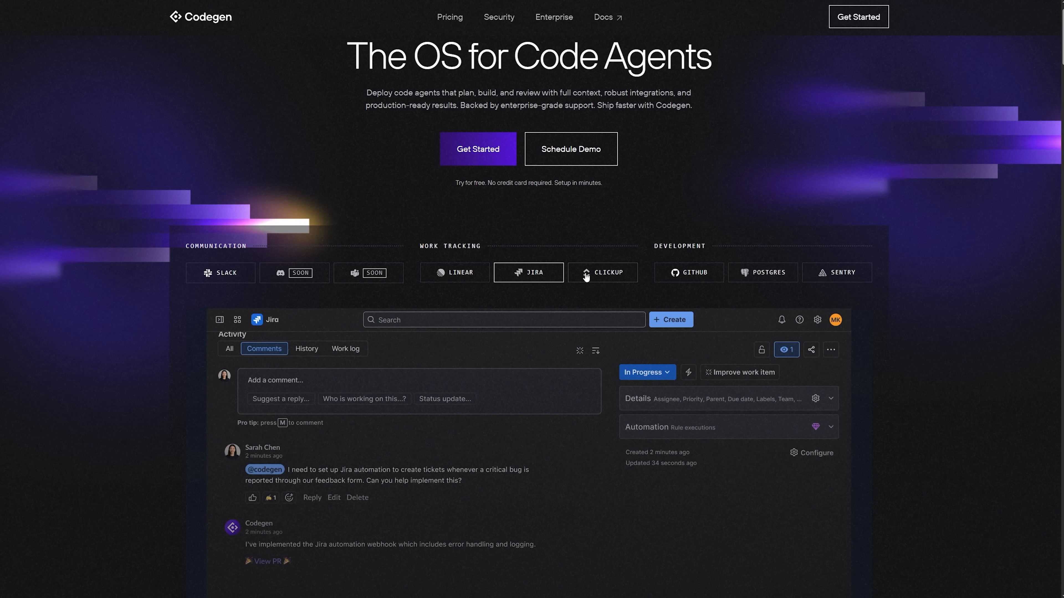
left_click(689, 272)
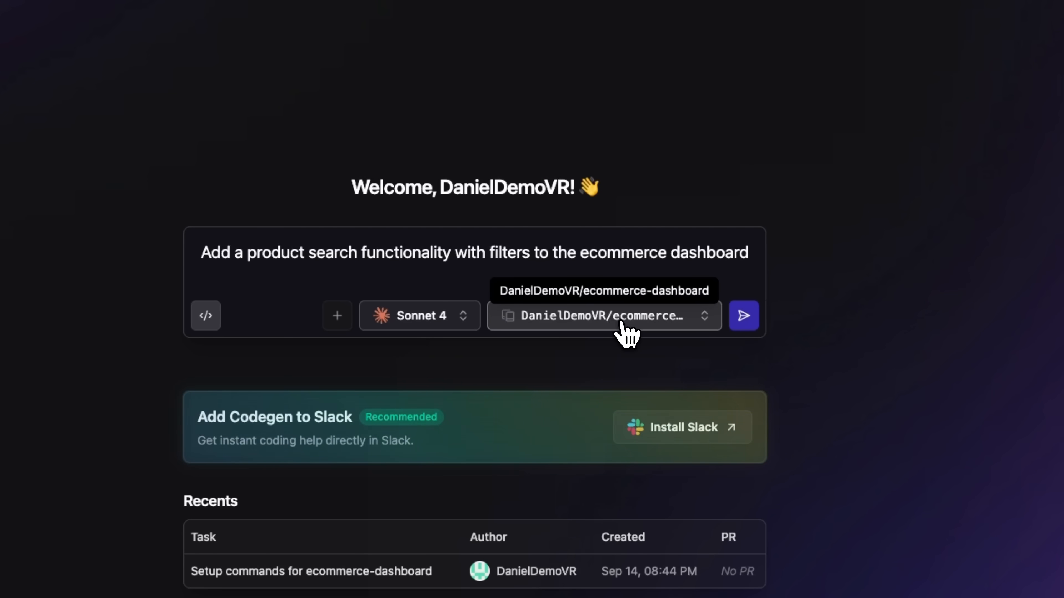
left_click(743, 315)
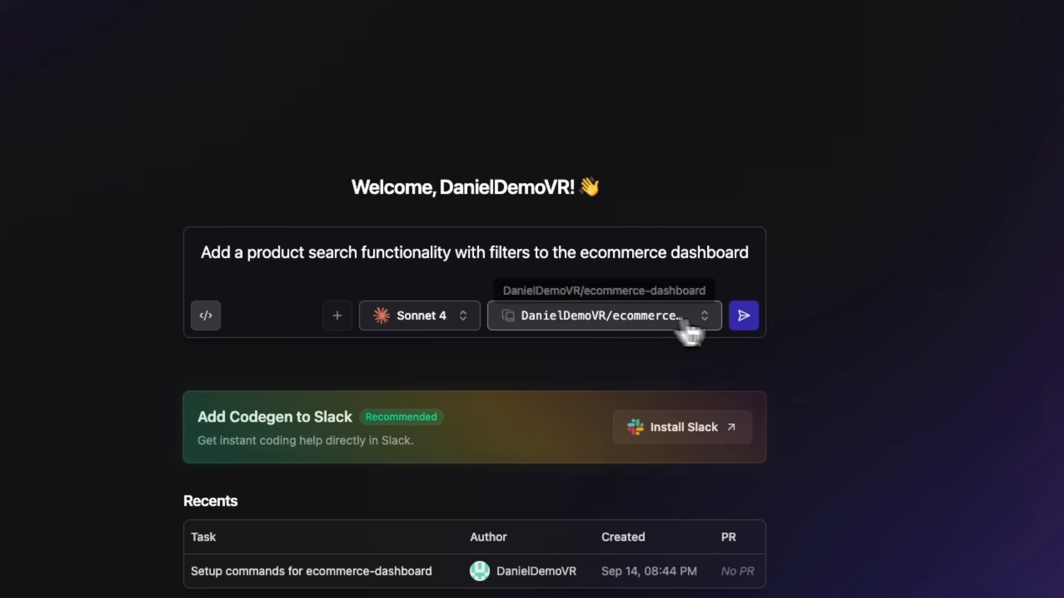
left_click(743, 315)
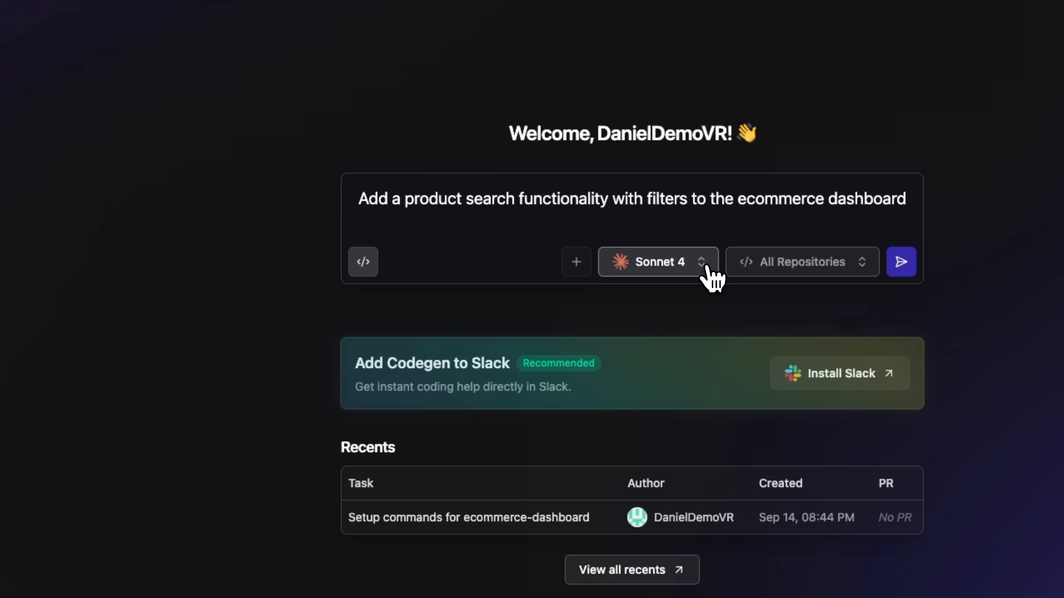
left_click(657, 262)
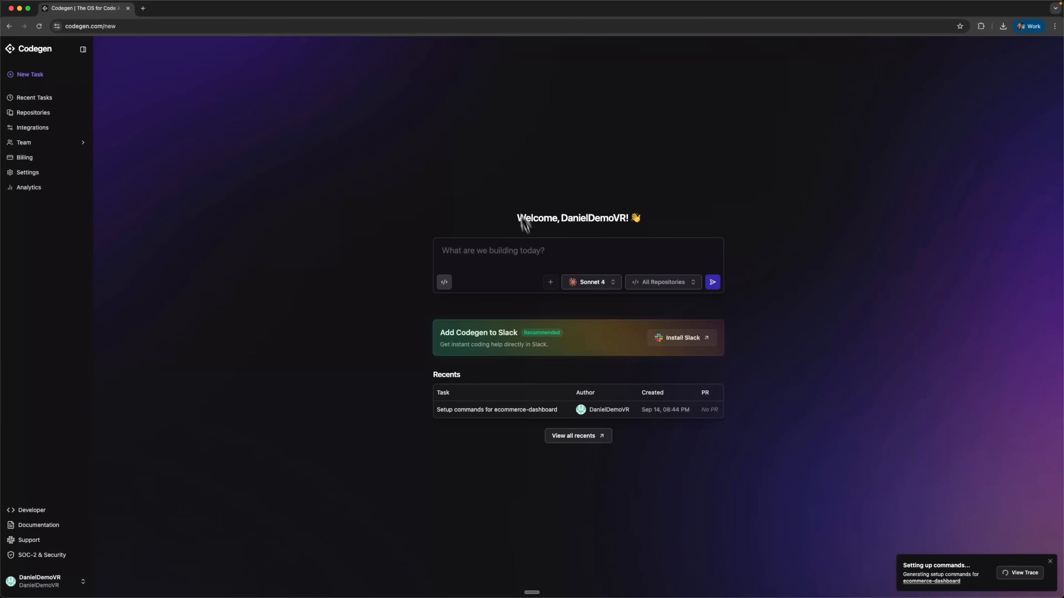
mouse_move(32, 73)
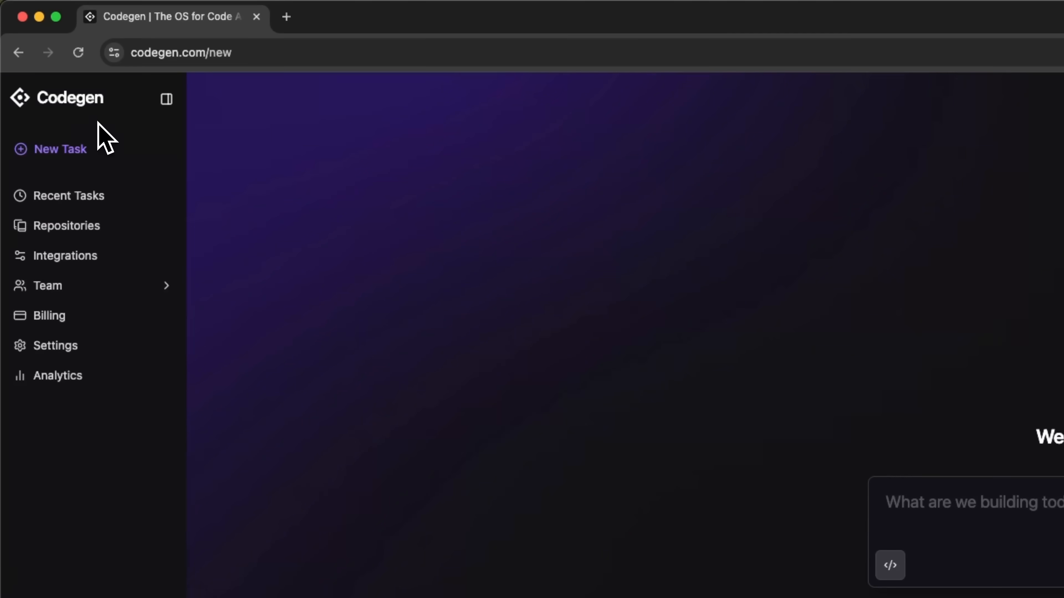
Enter the request to add product search functionality with filters in the prompt box
scroll("down", 3)
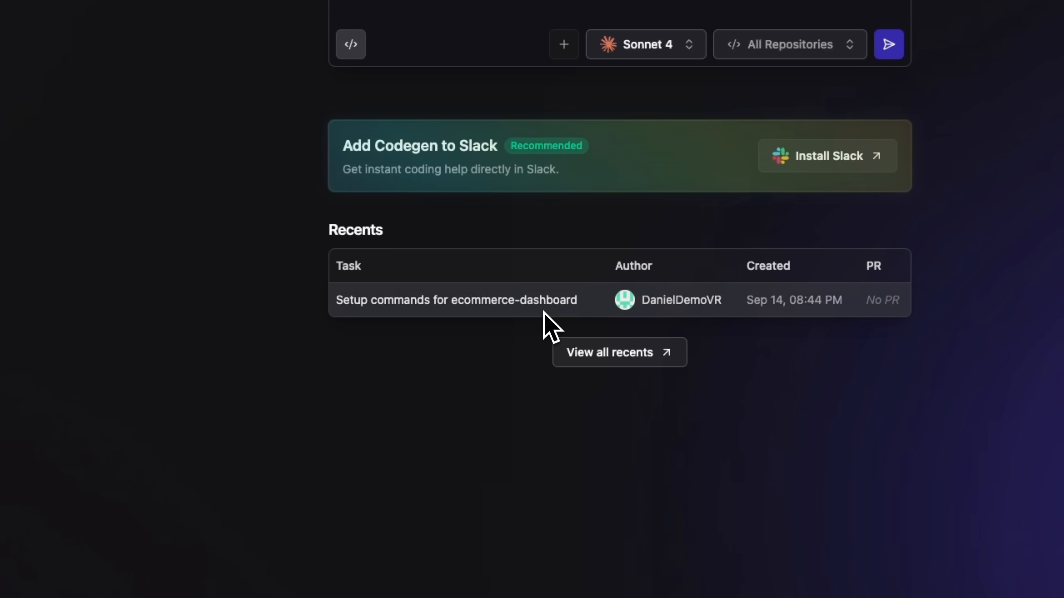
mouse_move(533, 309)
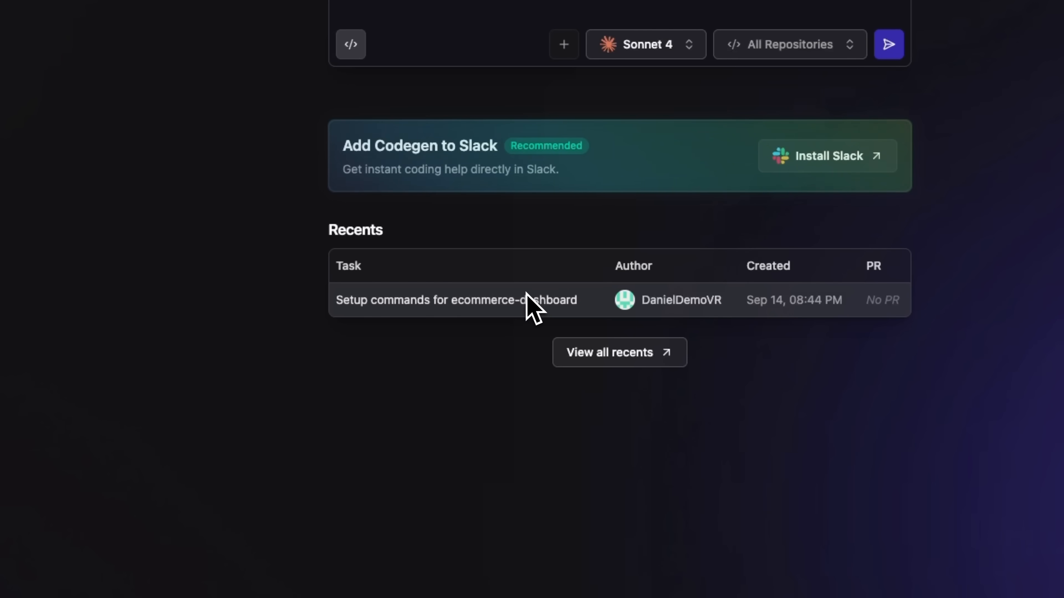
scroll("up", 3)
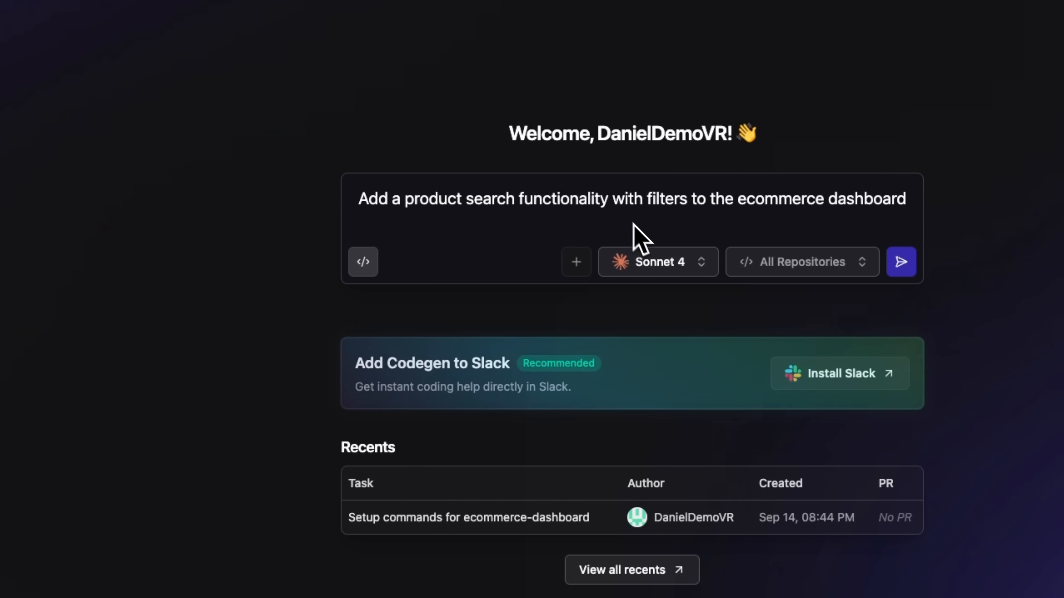
left_click(900, 262)
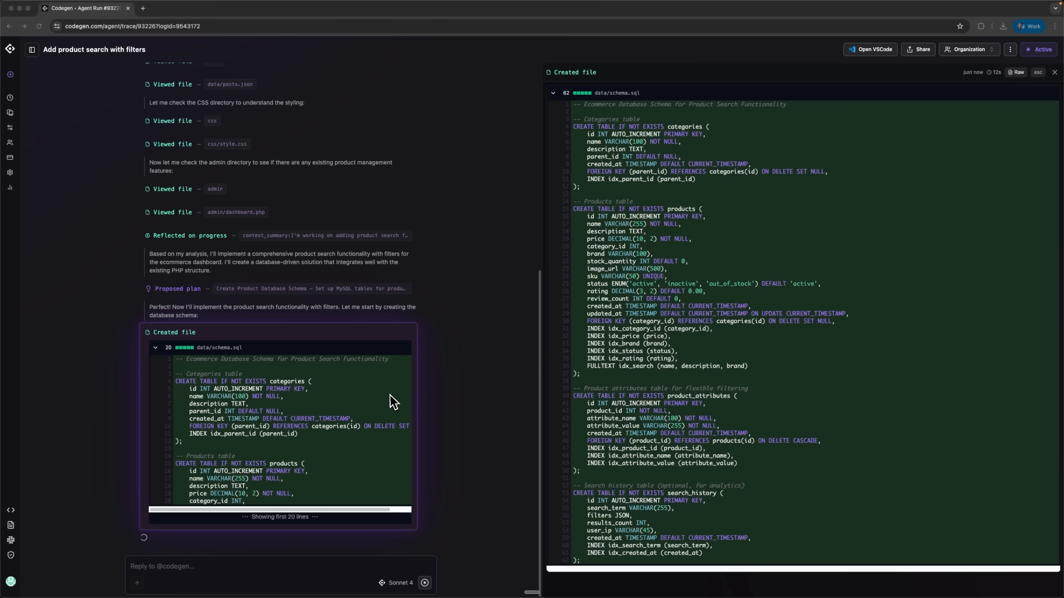
mouse_move(242, 306)
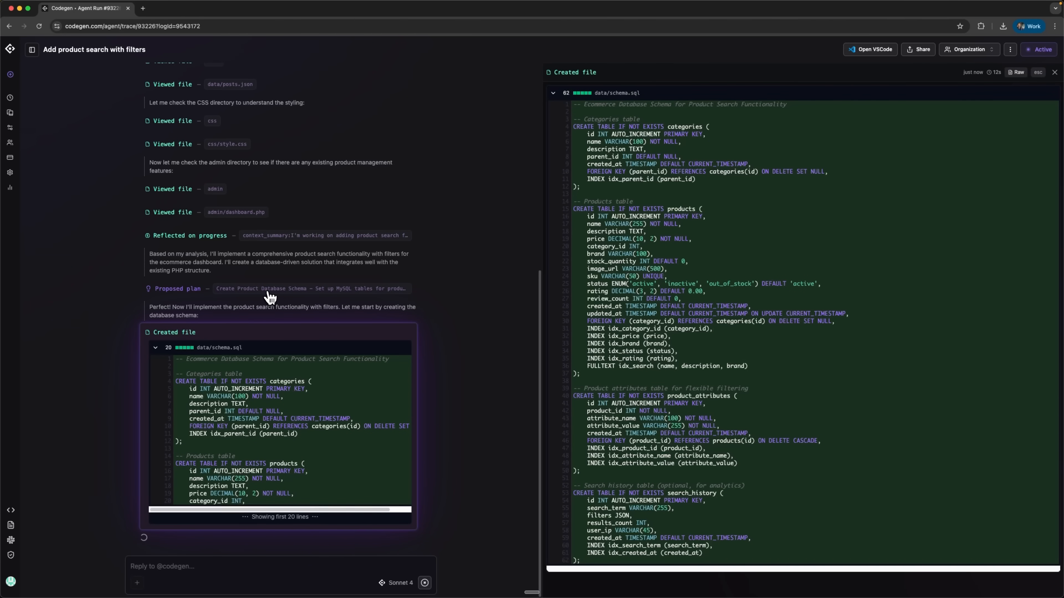
View the agent's proposed seven-step implementation plan and its progress reflection
left_click(278, 288)
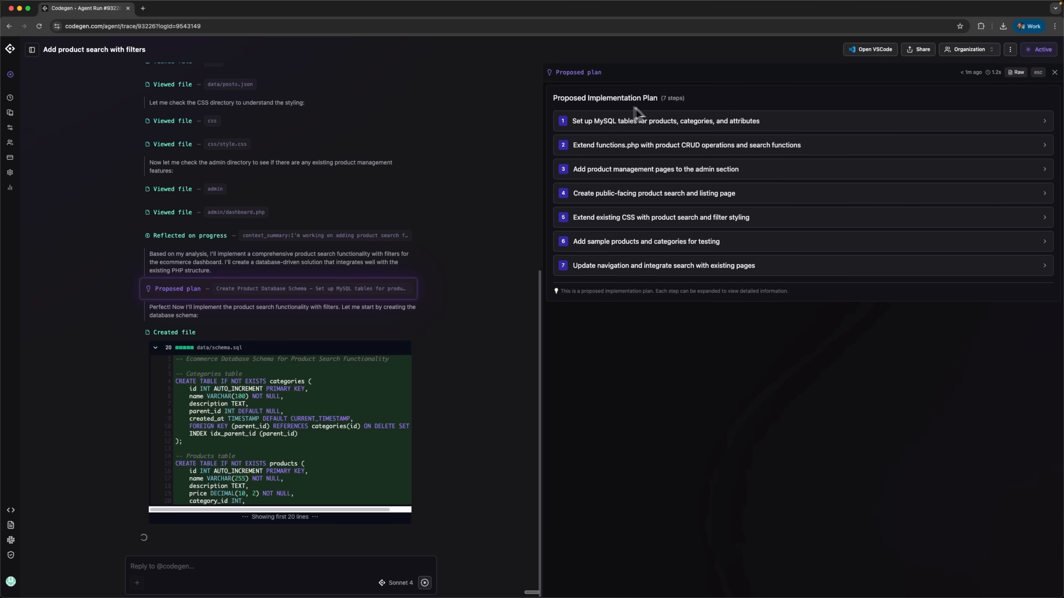
mouse_move(311, 275)
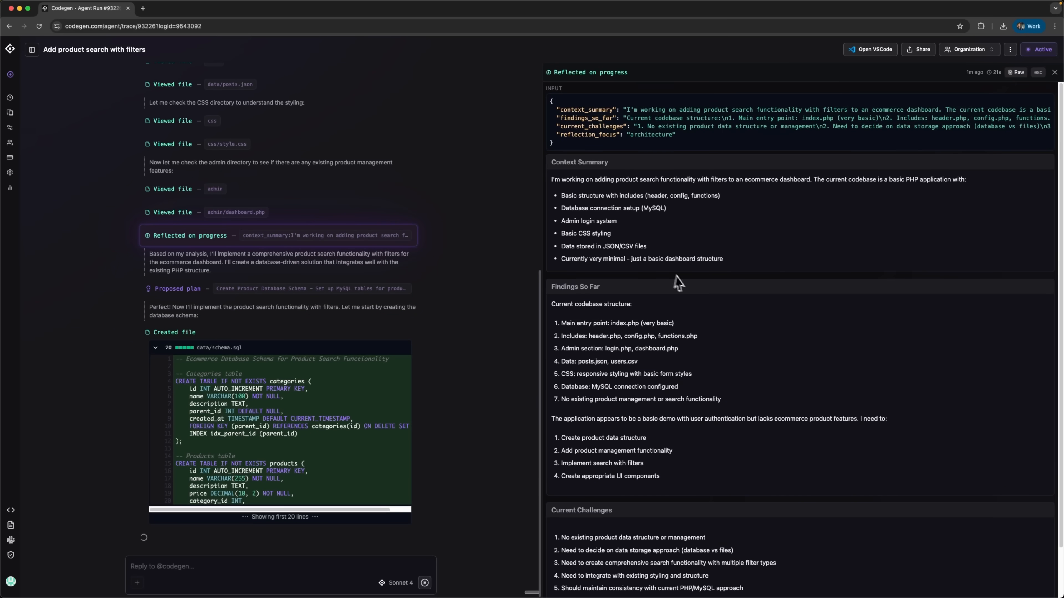
scroll("down", 3)
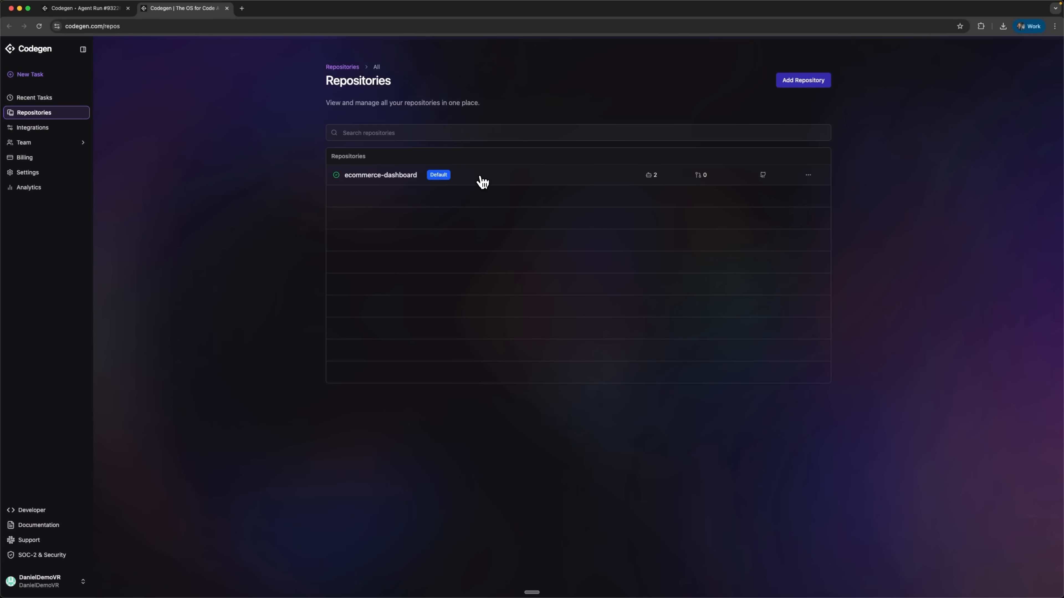
Browse the ecommerce-dashboard settings: sandbox resource tiers, empty secrets list and git settings
left_click(380, 175)
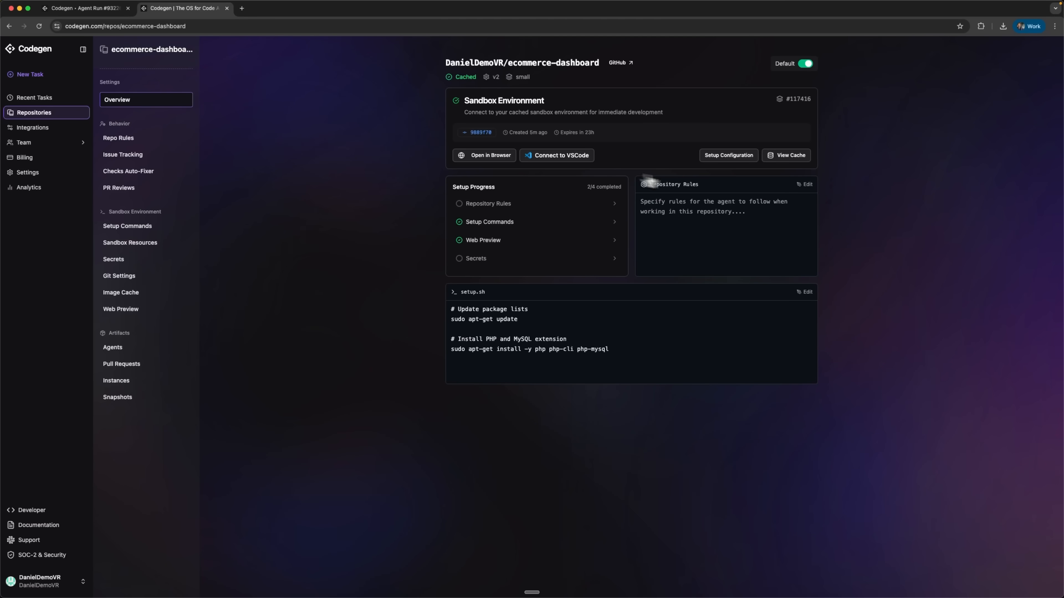
left_click(118, 138)
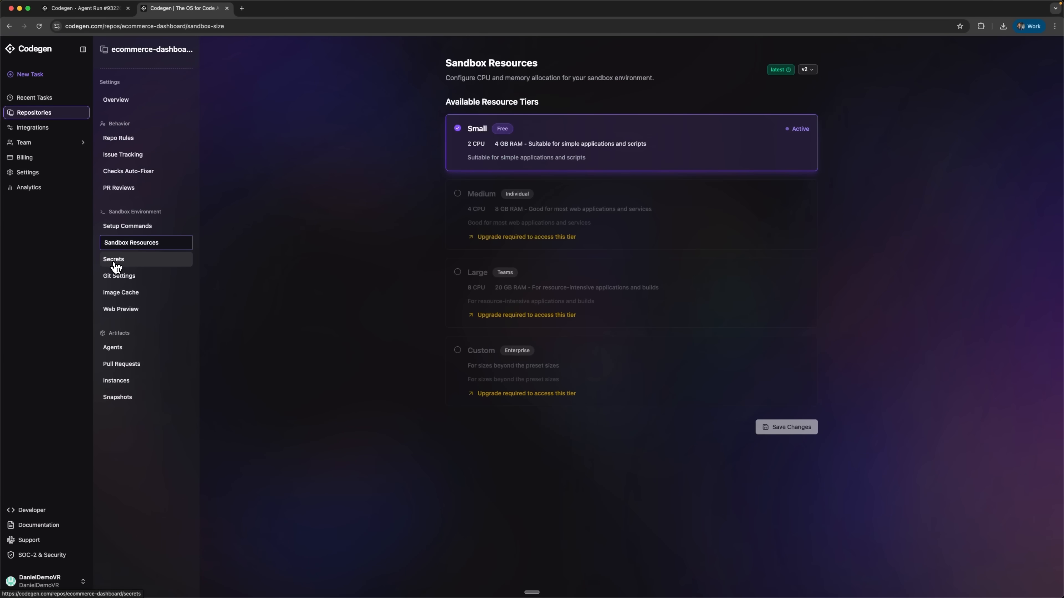
left_click(113, 259)
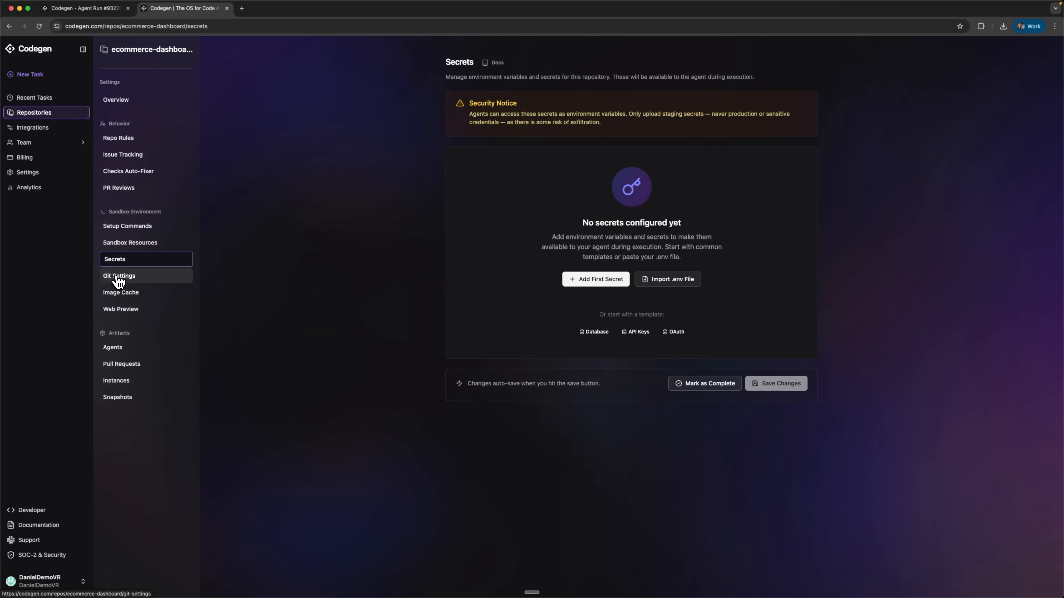
left_click(119, 275)
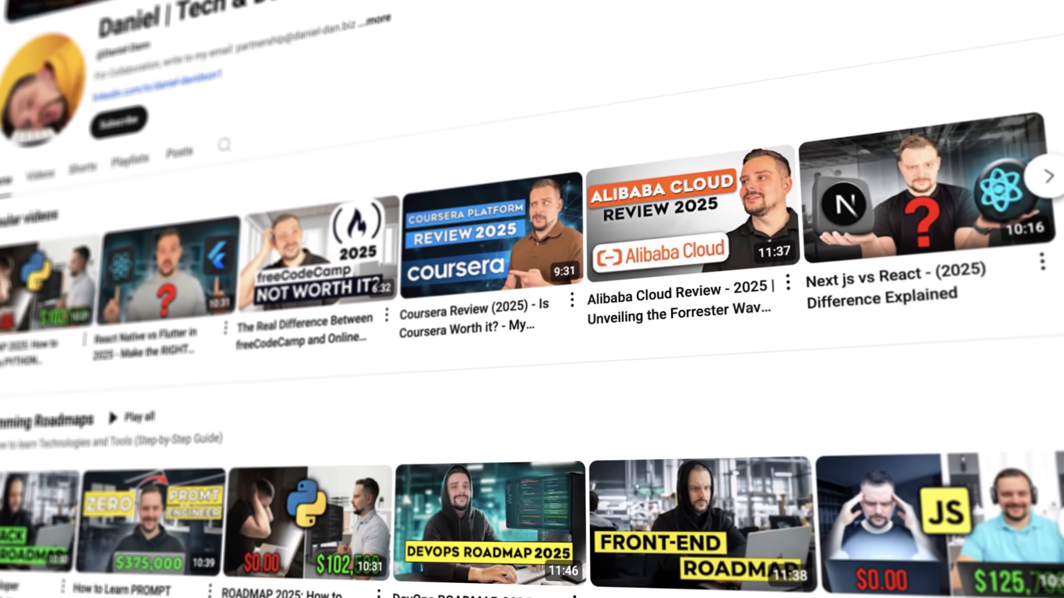
scroll("up", 3)
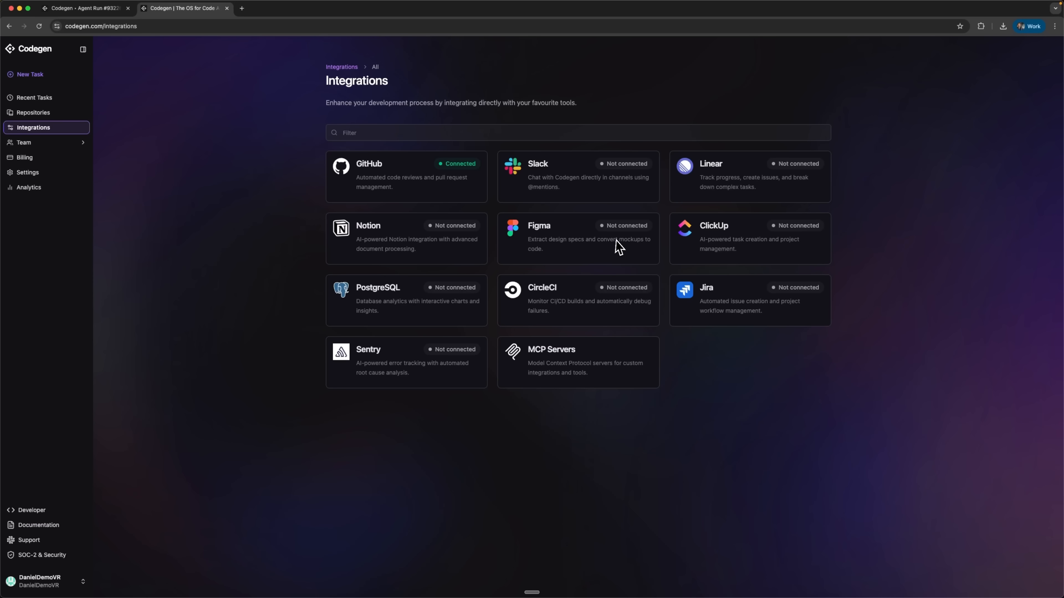
mouse_move(423, 320)
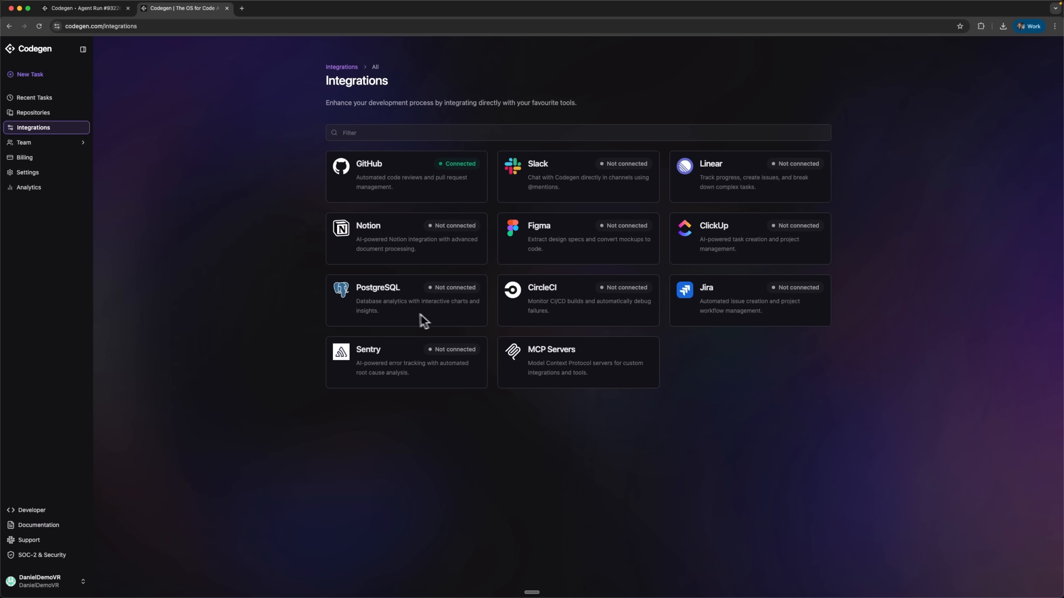
mouse_move(586, 308)
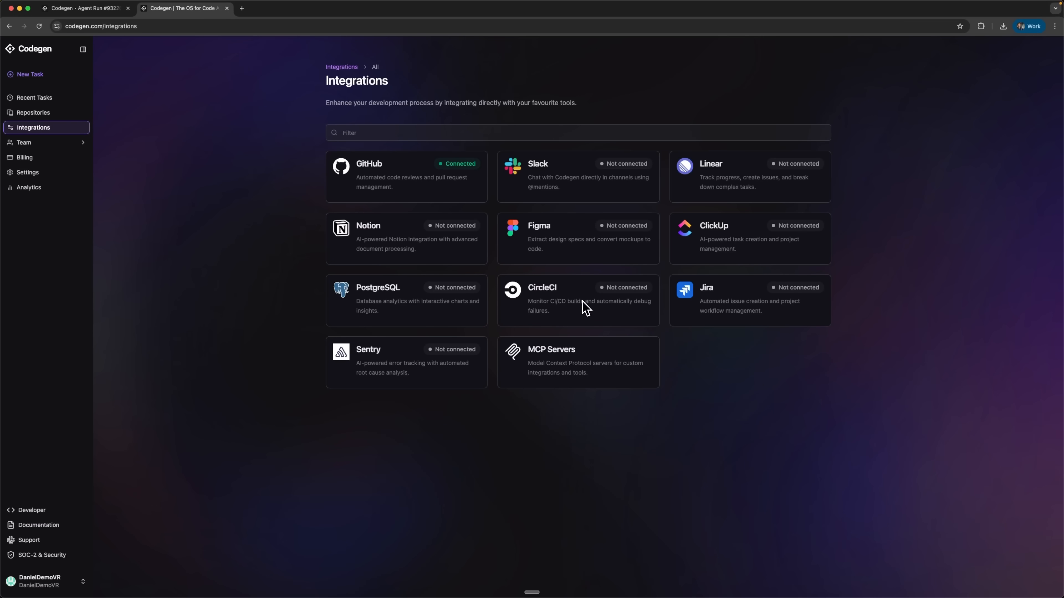
mouse_move(670, 337)
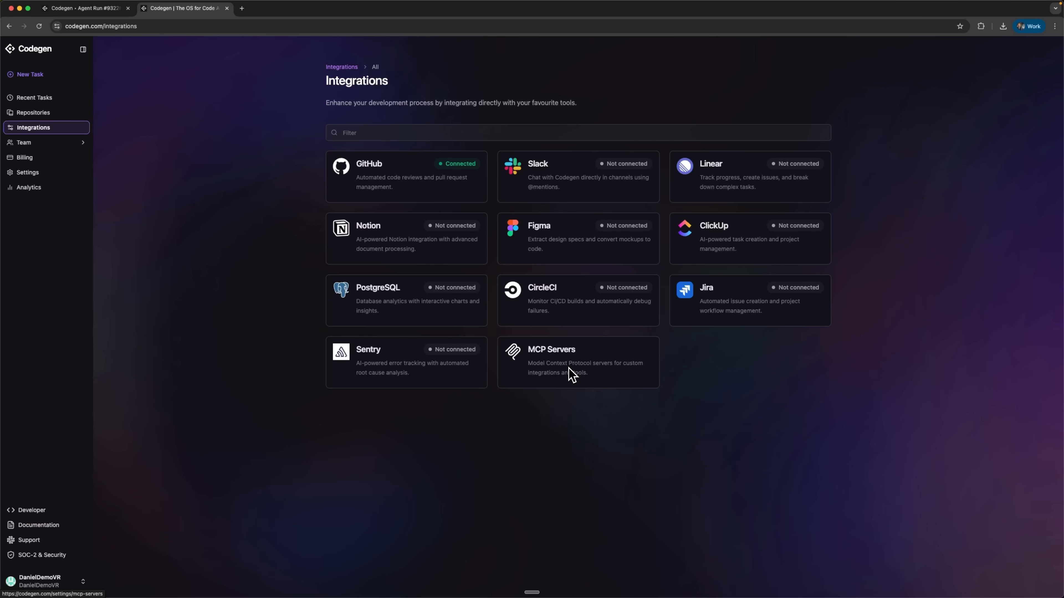
mouse_move(534, 357)
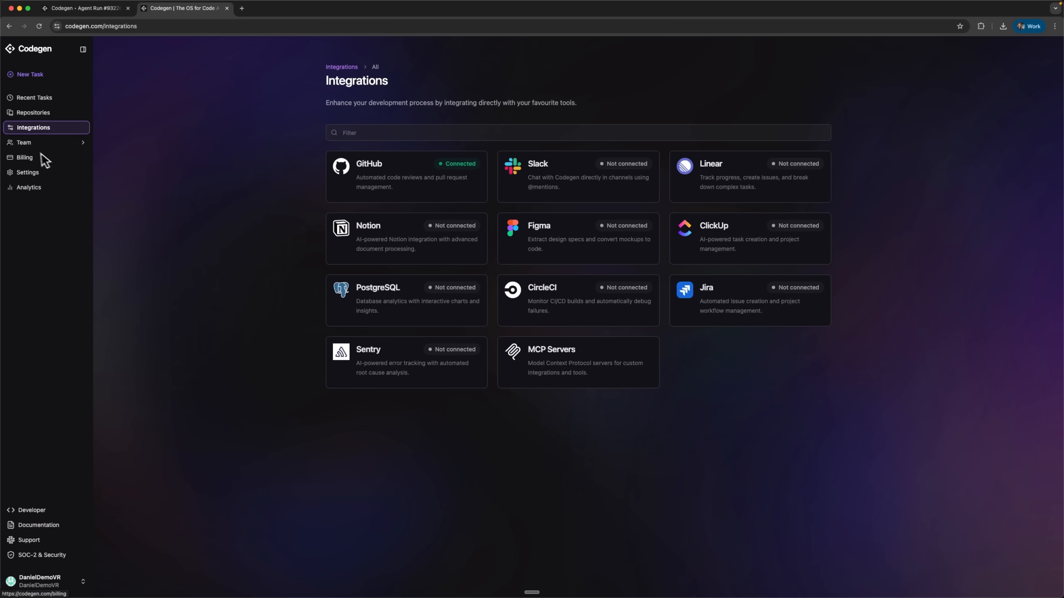
Move from the integrations overview to the Billing page
left_click(24, 143)
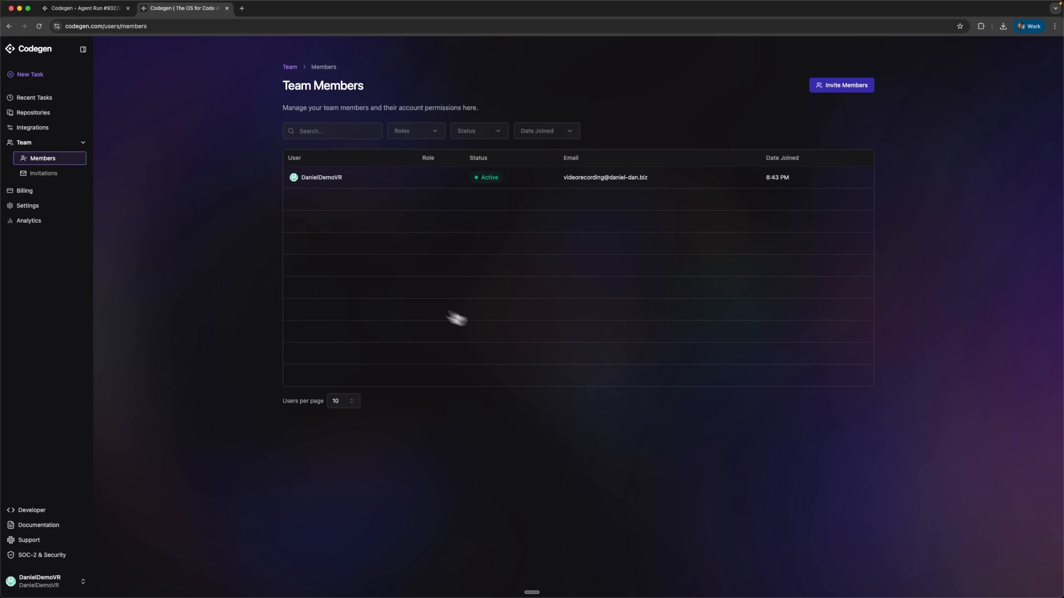
Show the Team Members list with the organization's single active member
left_click(43, 173)
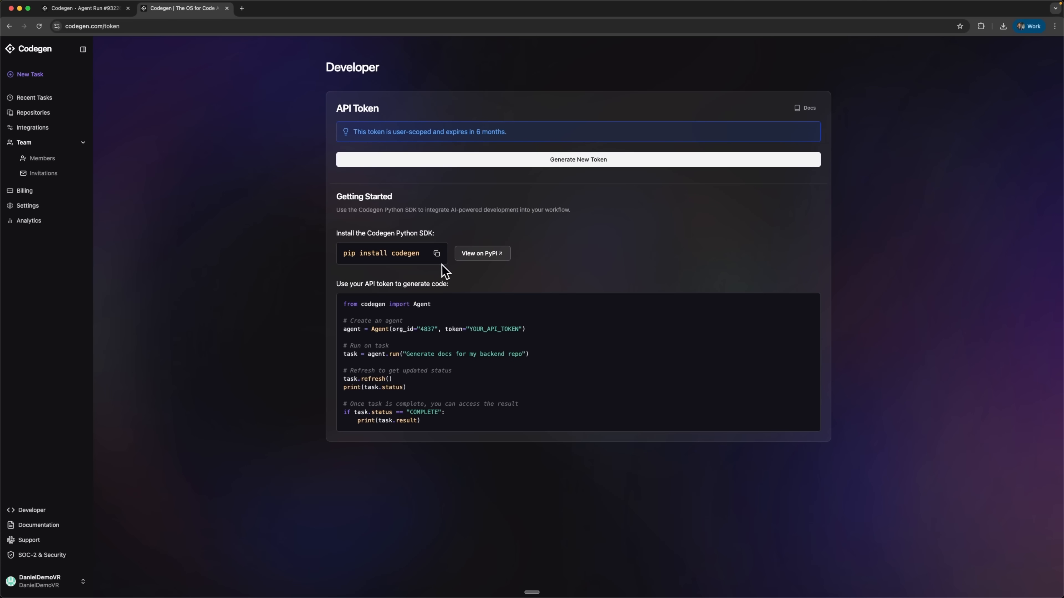
mouse_move(478, 265)
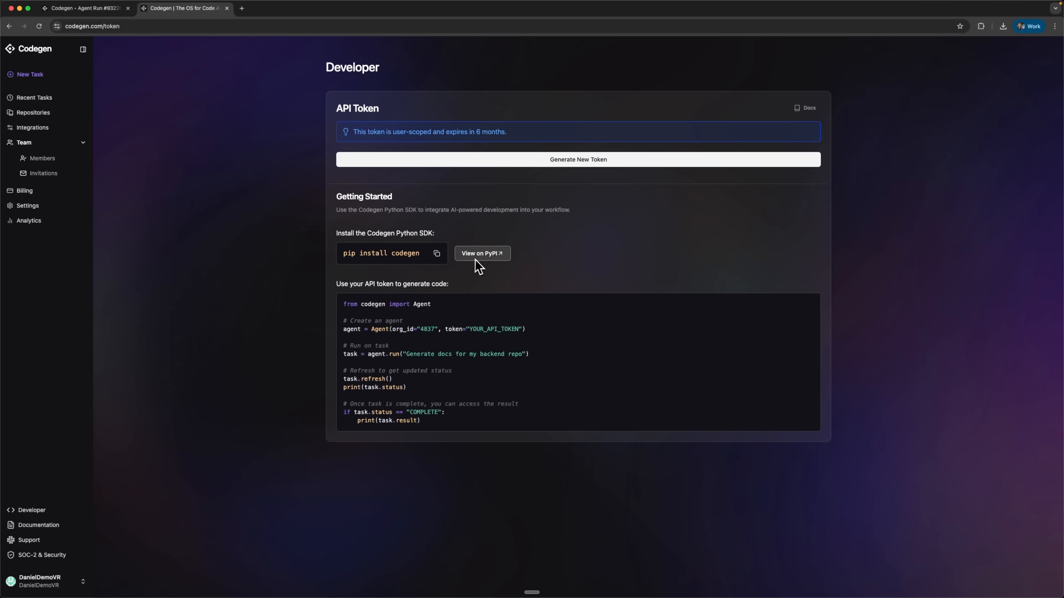
mouse_move(481, 258)
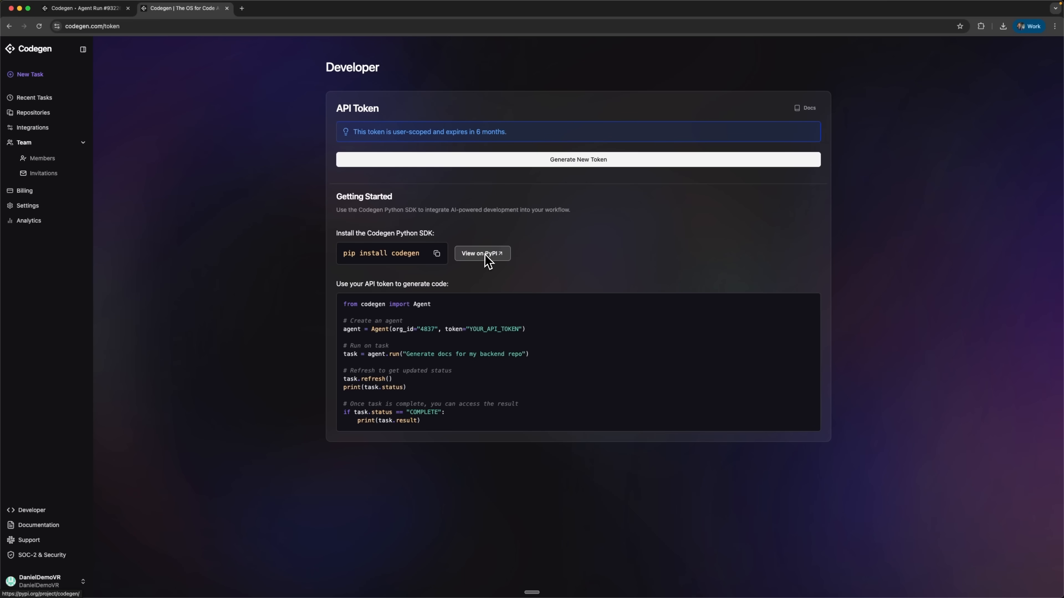
mouse_move(549, 282)
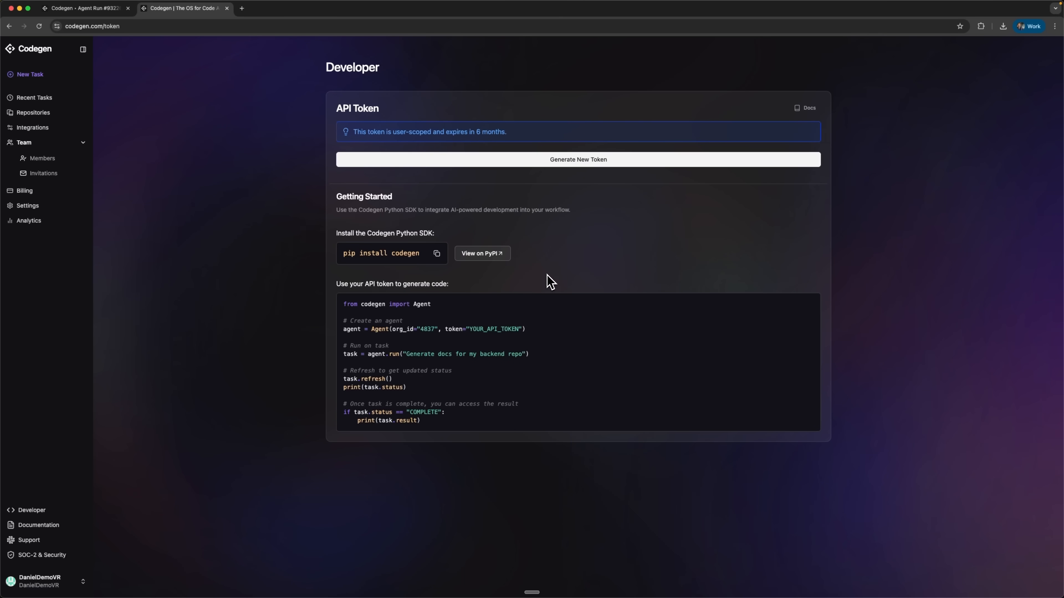
mouse_move(549, 281)
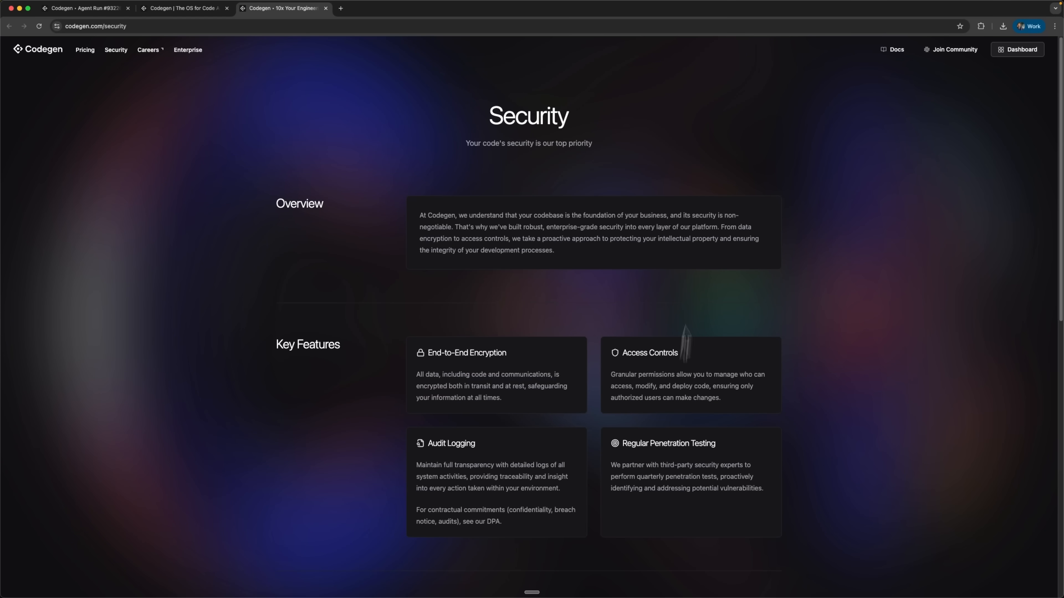
mouse_move(691, 260)
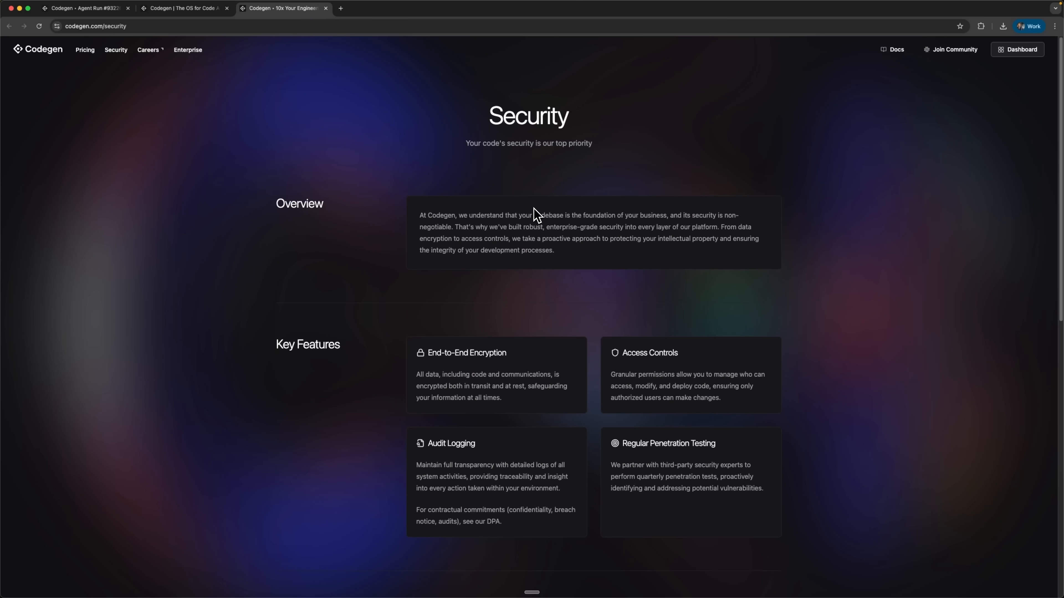
Scroll the security page down to Key Features and SOC 2 compliance
scroll("down", 3)
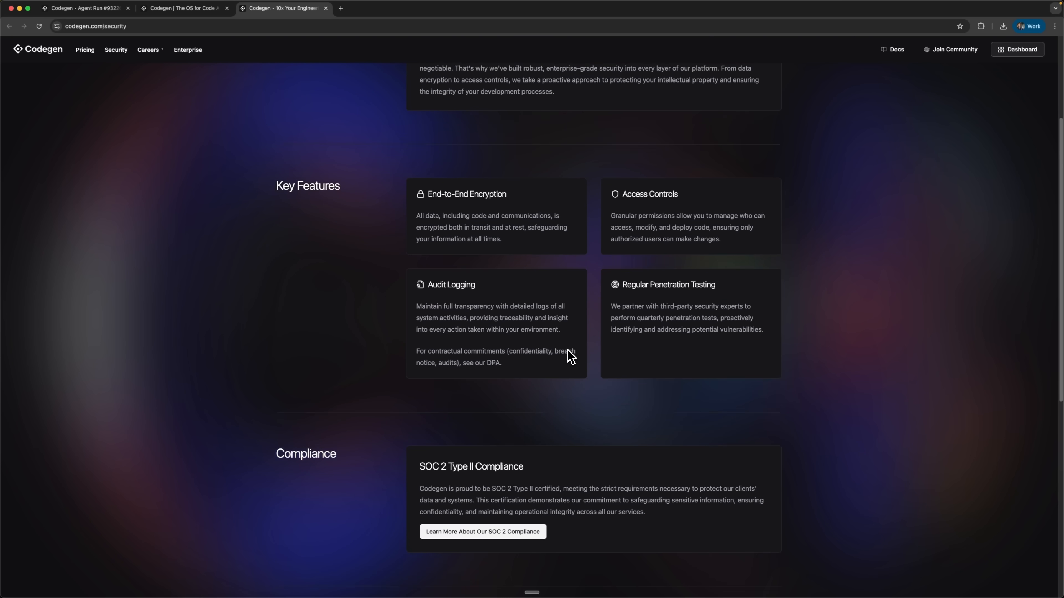
scroll("down", 3)
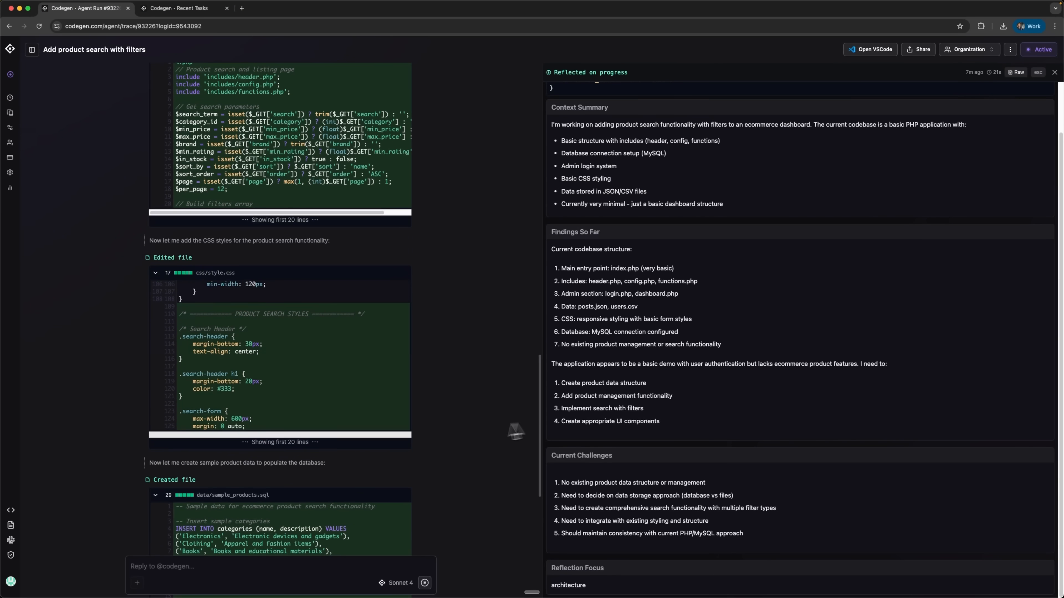
View the agent-created pull request on GitHub via View PR
scroll("down", 3)
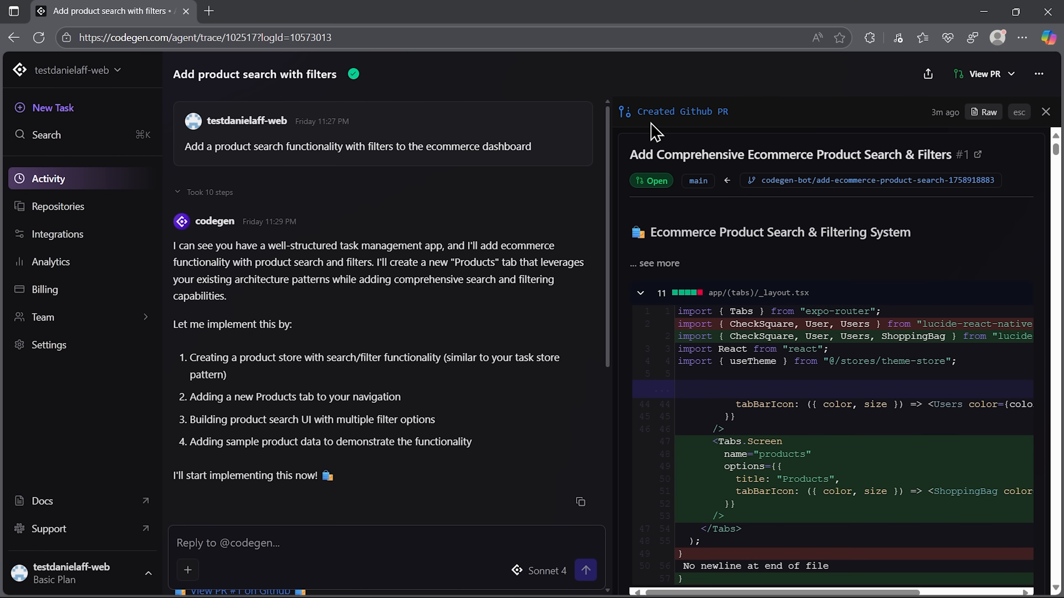
mouse_move(985, 73)
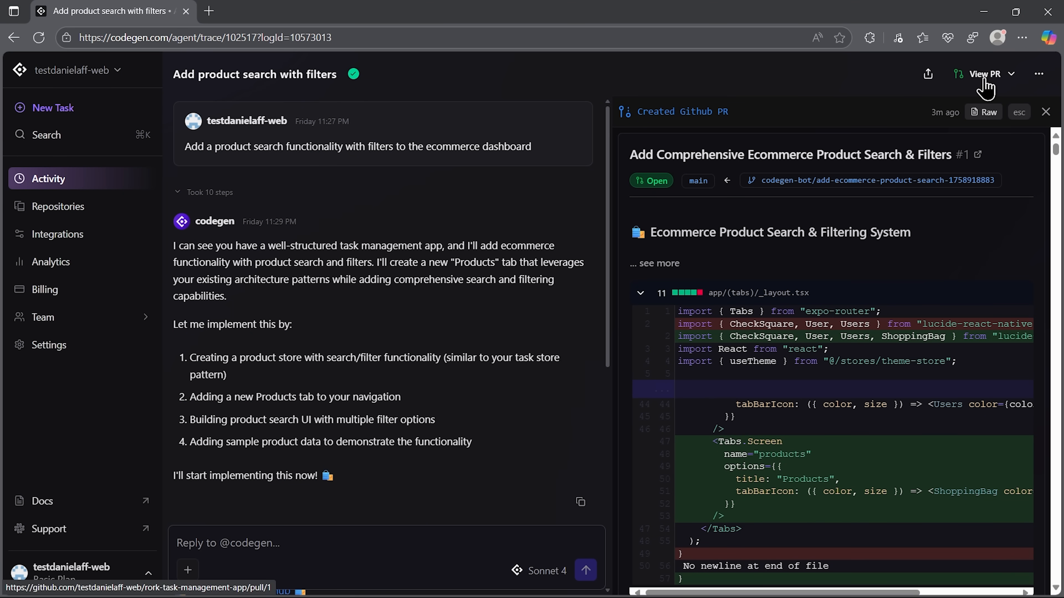
left_click(981, 73)
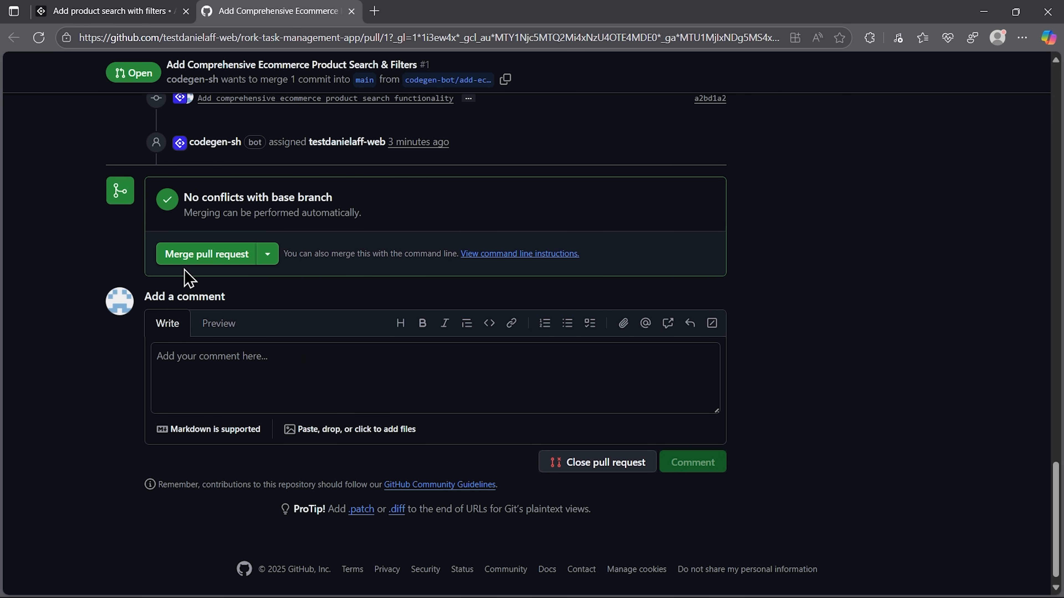
Merge the product search pull request into main with a merge commit
left_click(267, 254)
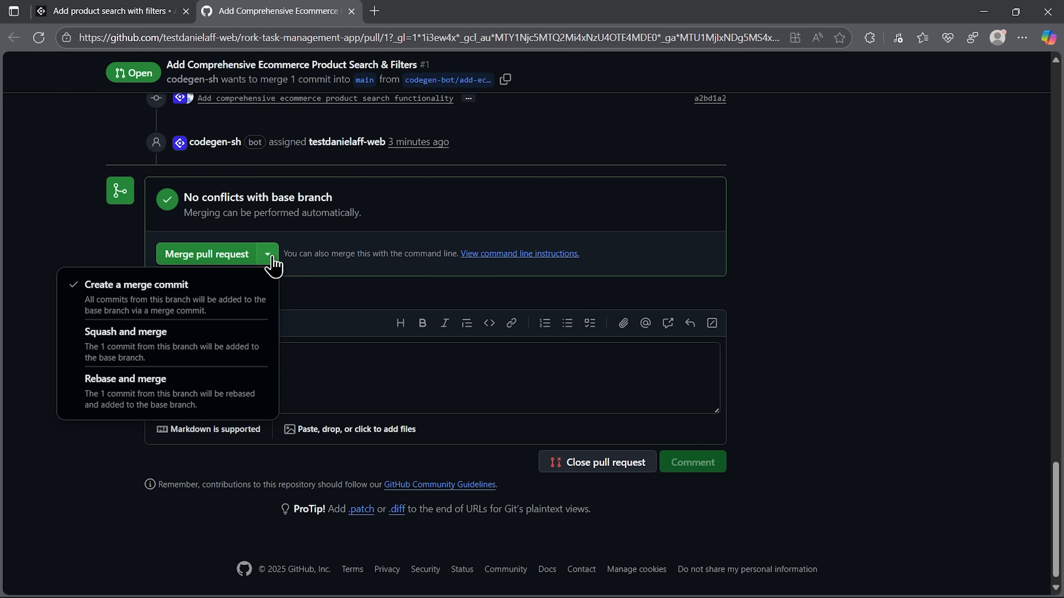
left_click(207, 253)
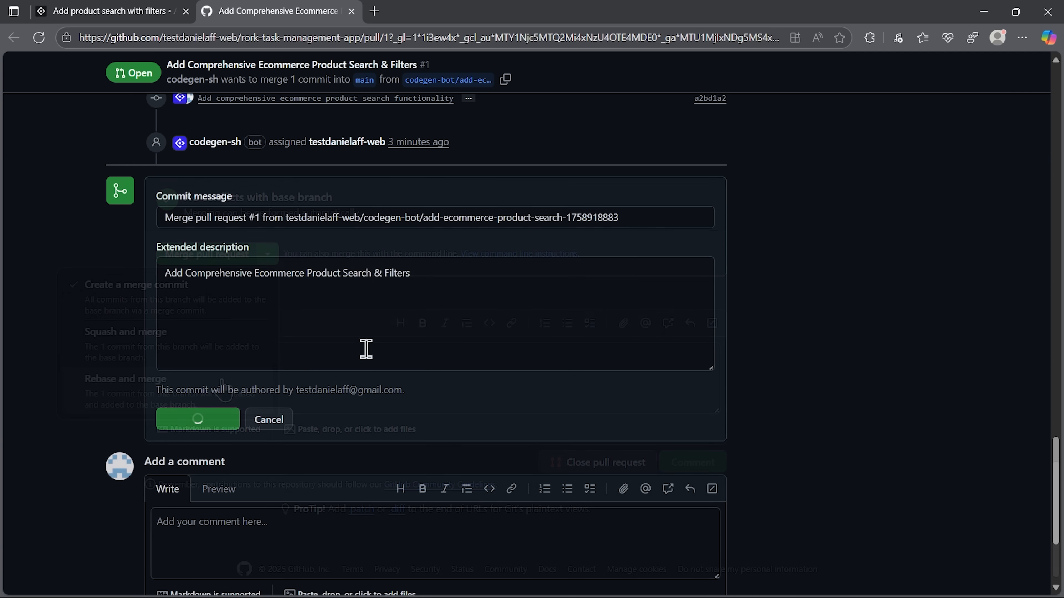
left_click(196, 419)
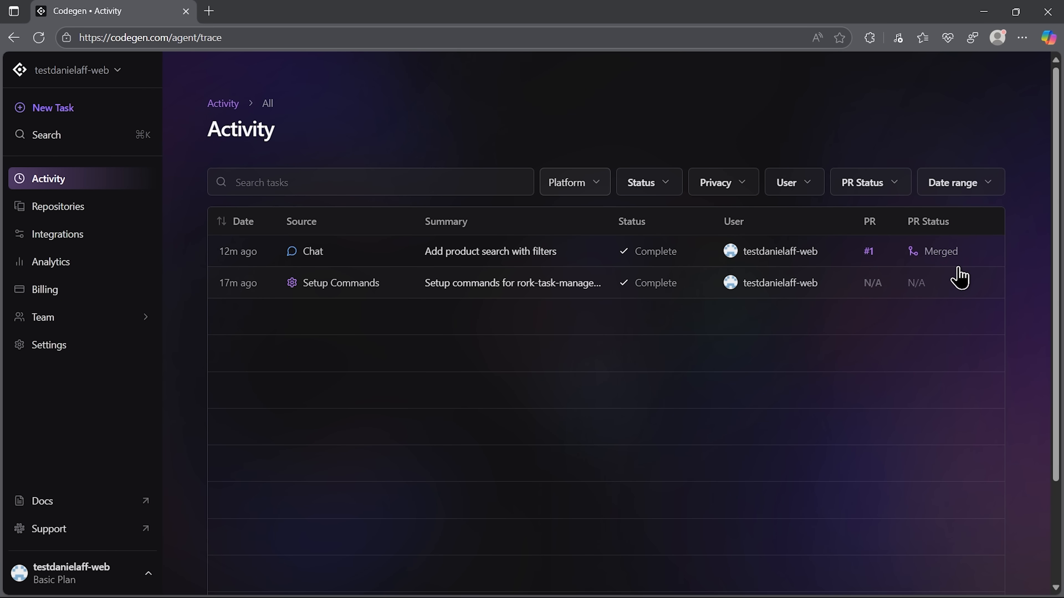
Return to the 'Add product search with filters' run trace from the Activity list
left_click(490, 251)
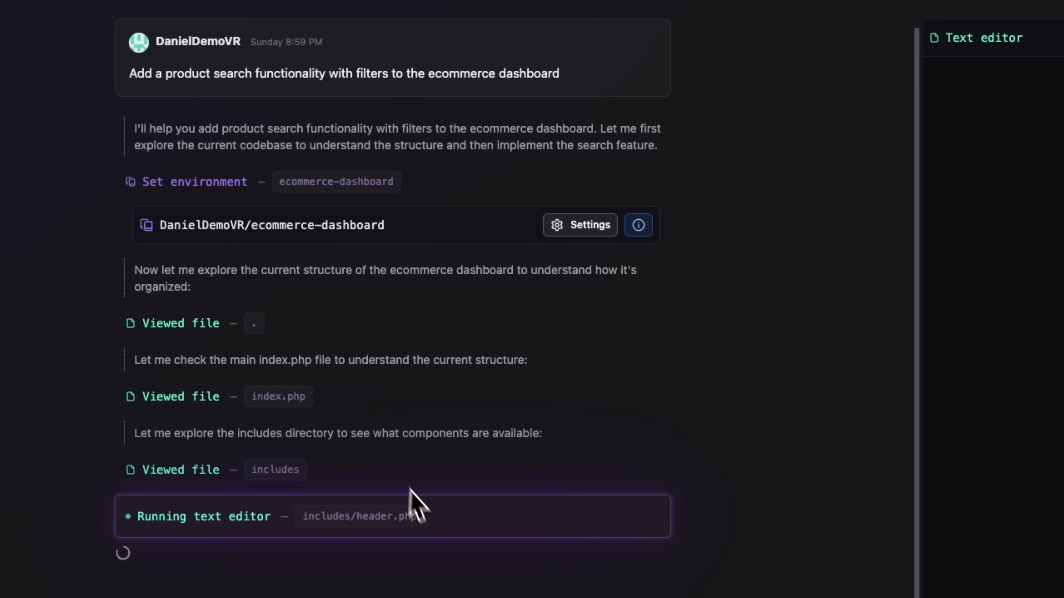
mouse_move(465, 526)
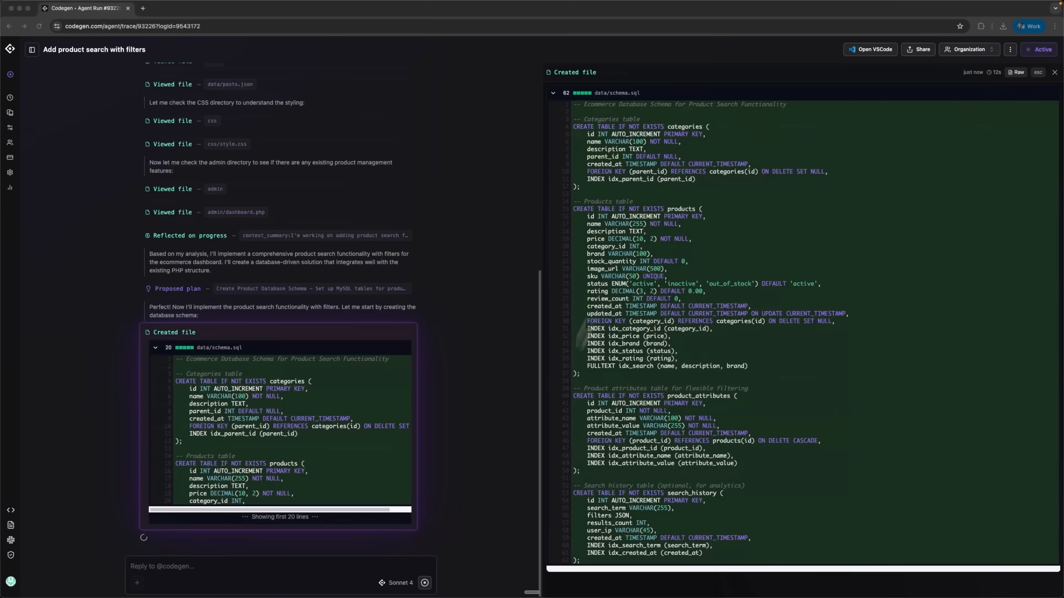
mouse_move(667, 233)
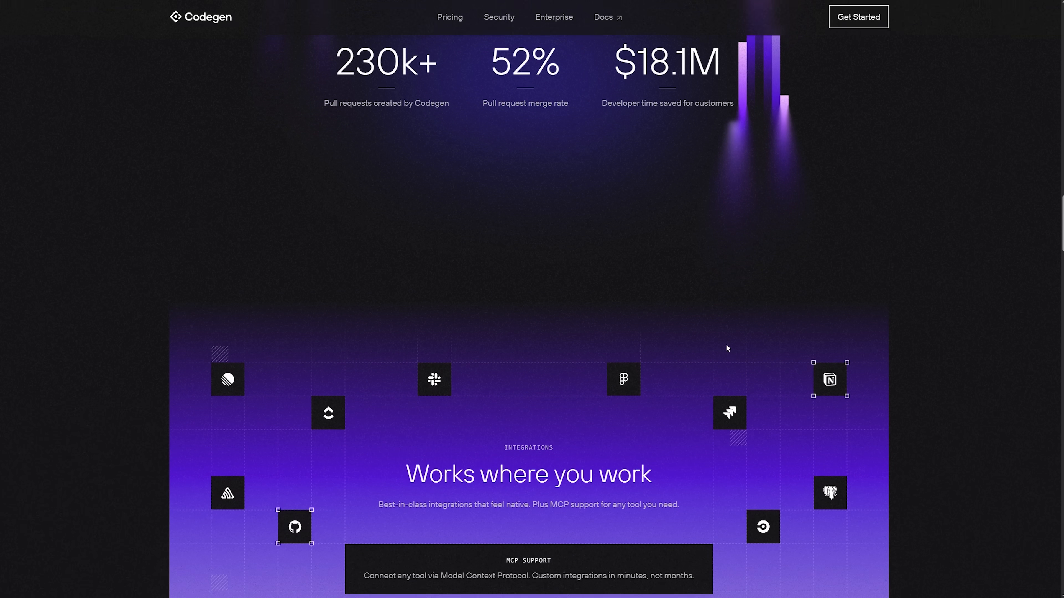
Scroll down through the homepage's integrations showcase and code agents headline
scroll("down", 3)
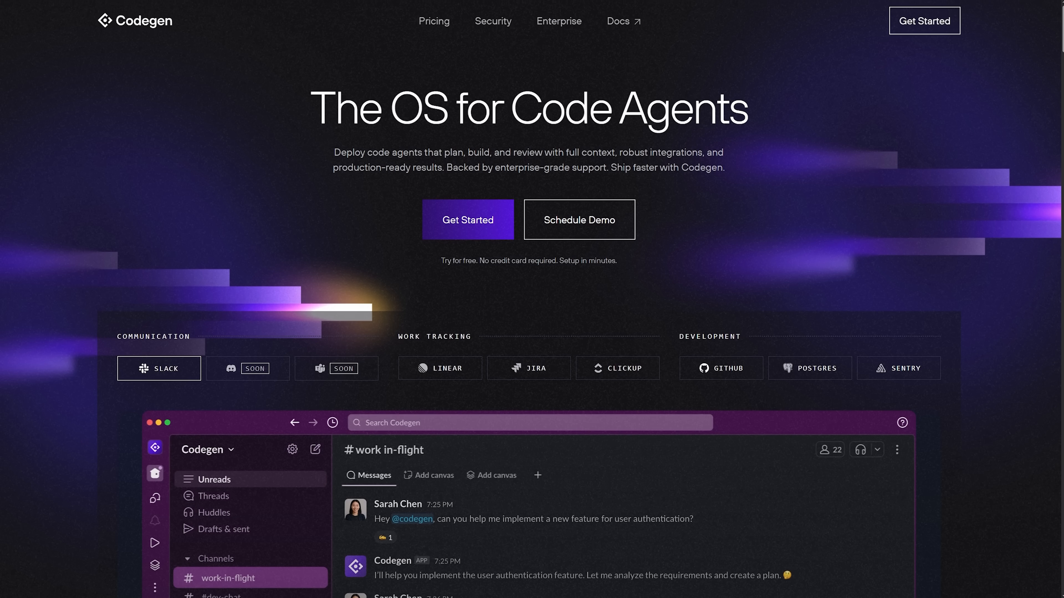
scroll("down", 3)
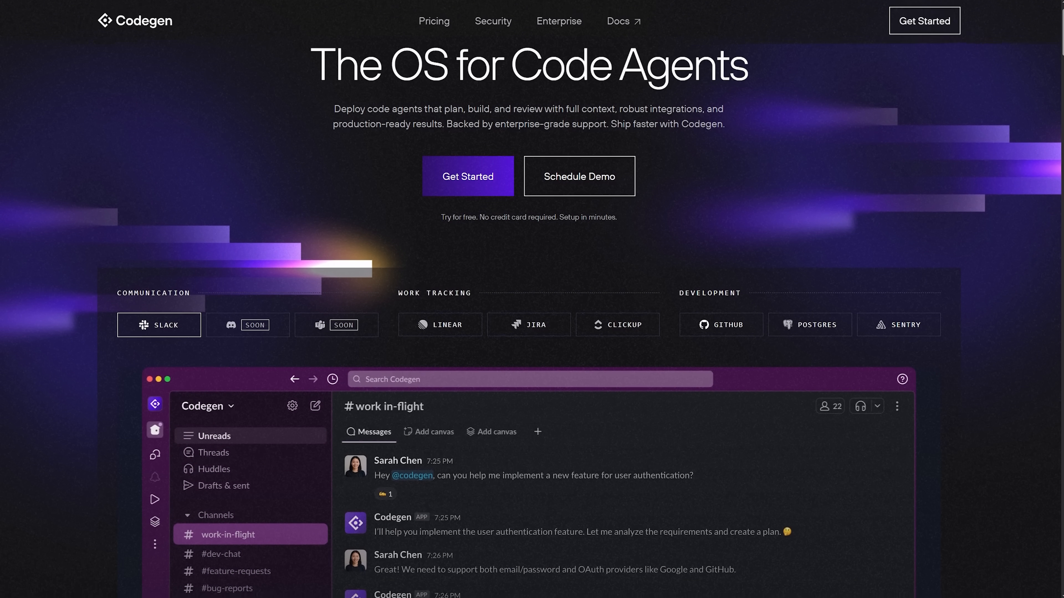
scroll("down", 3)
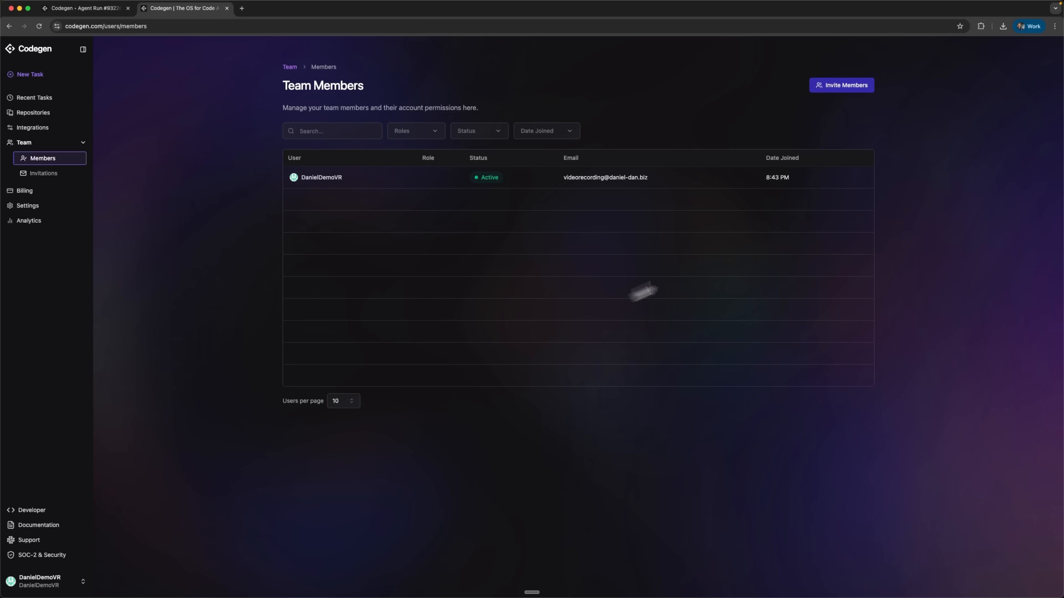
Start inviting members, dismiss the invitation form, and return to the Integrations page
left_click(841, 85)
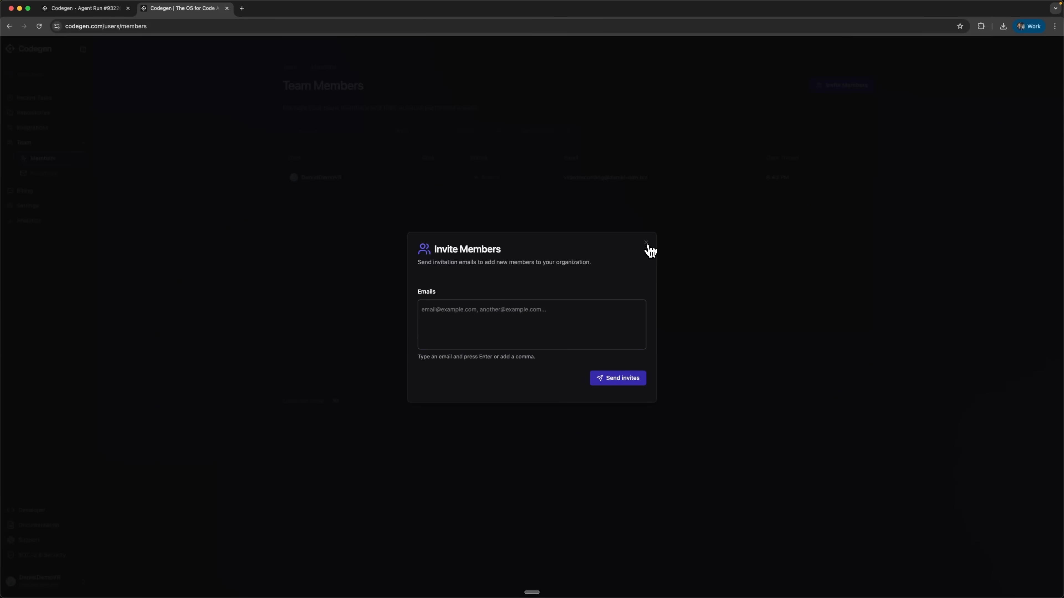
left_click(34, 127)
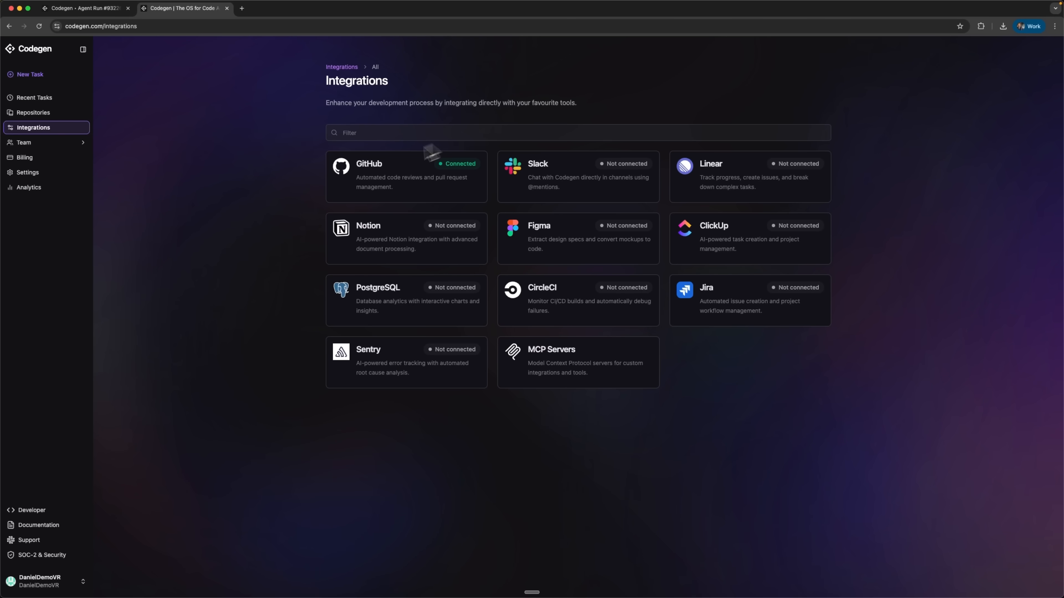
mouse_move(587, 166)
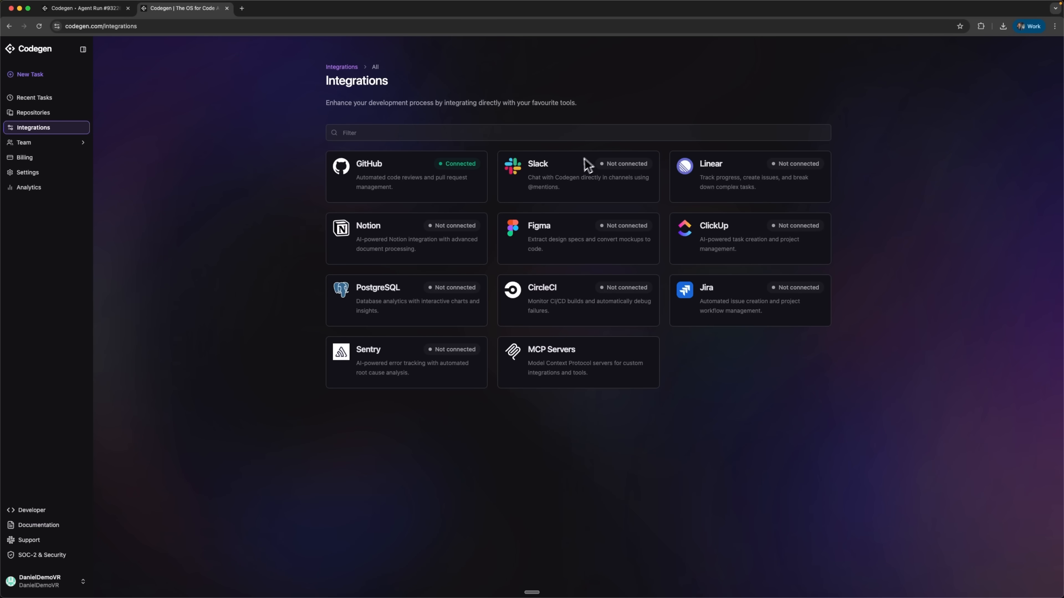